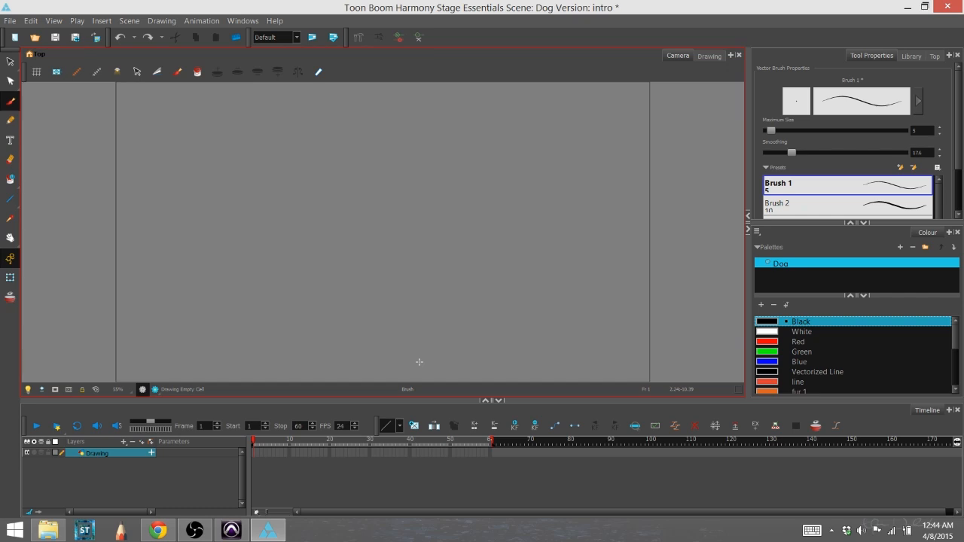
{"action": "mouse_move", "coordinate": [463, 144]}
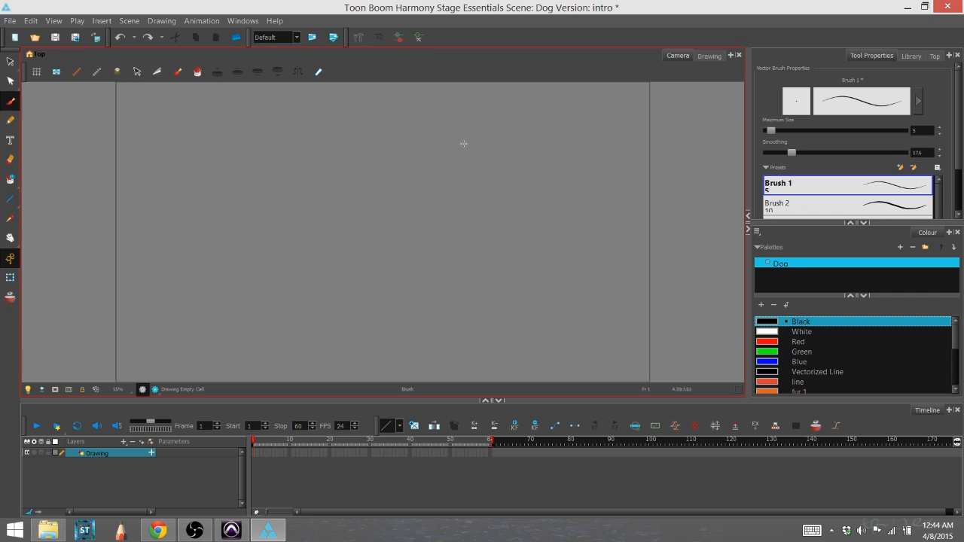
{"action": "mouse_move", "coordinate": [291, 134]}
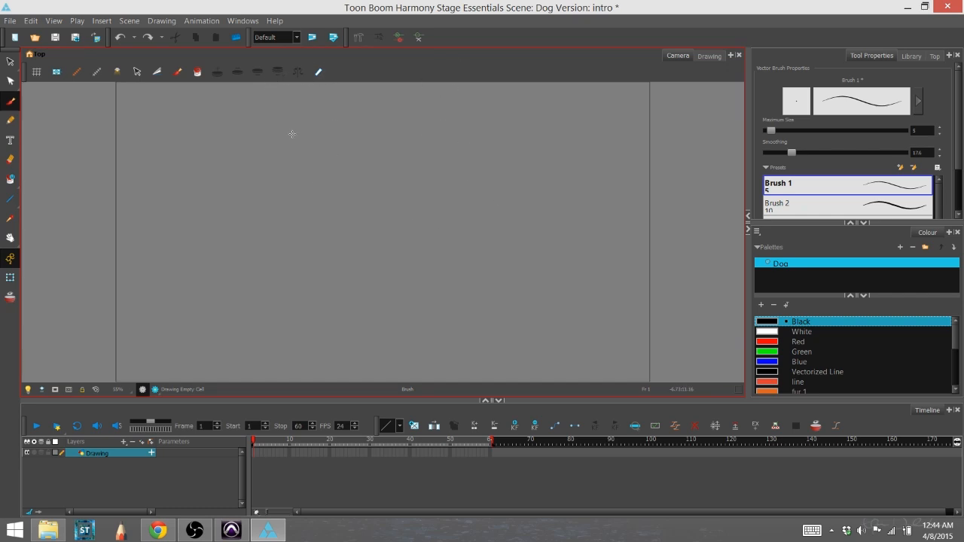
{"action": "mouse_move", "coordinate": [249, 63]}
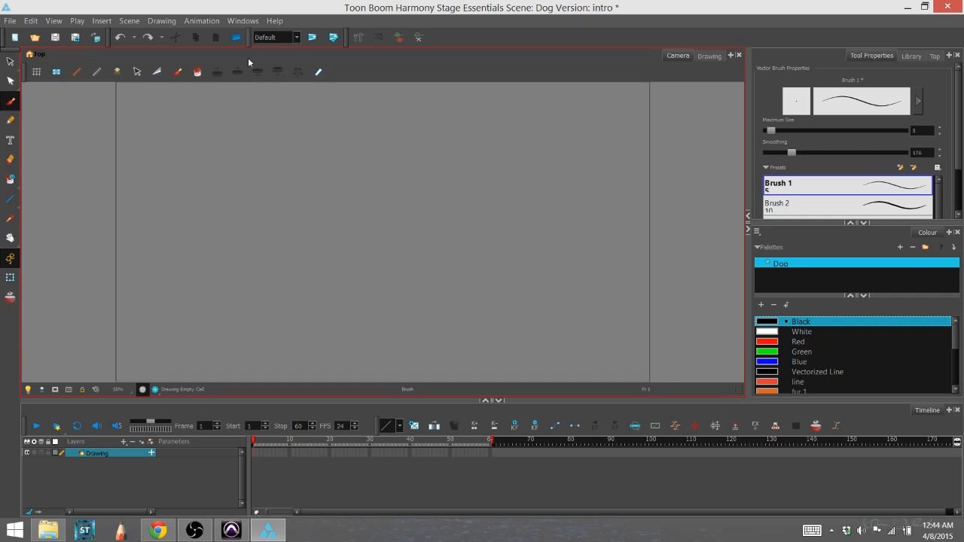
{"action": "mouse_move", "coordinate": [835, 358]}
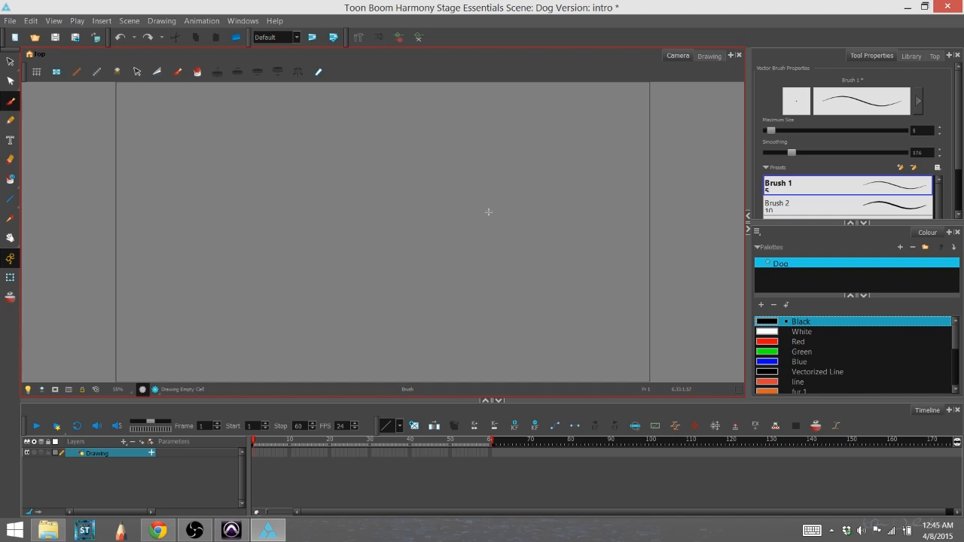
{"action": "mouse_move", "coordinate": [744, 107]}
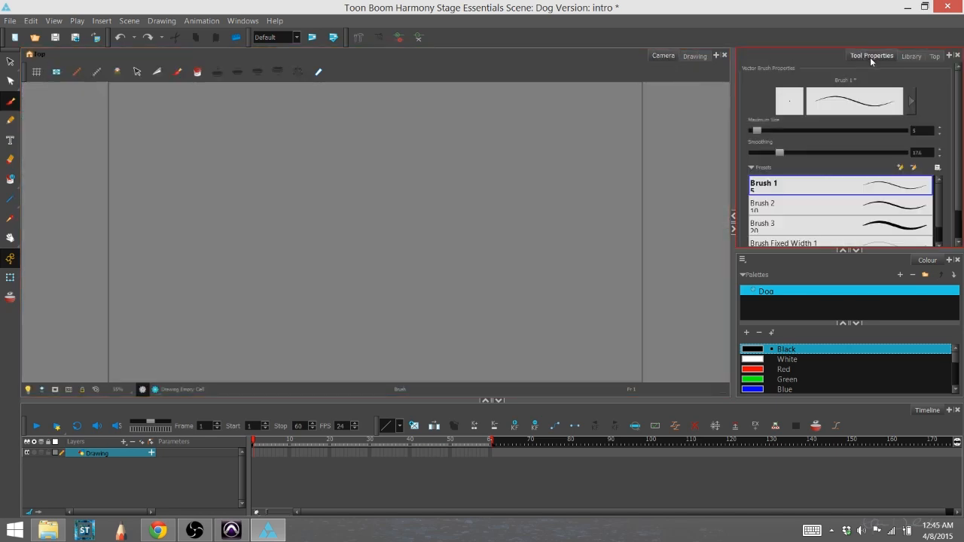
Step: Widen the right panel column and show the Library tab with Symbols and Stage Essentials folders
{"action": "left_click", "coordinate": [911, 55]}
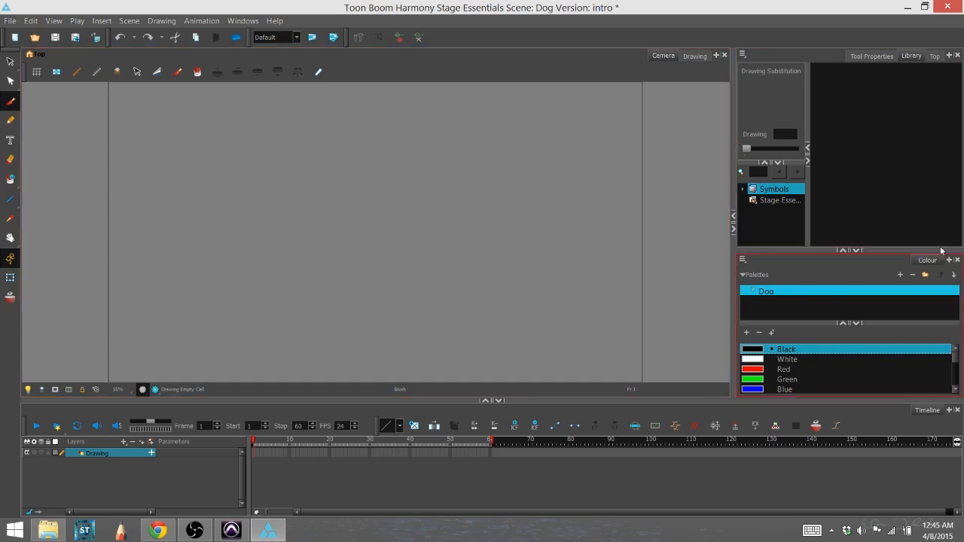
{"action": "mouse_move", "coordinate": [926, 265]}
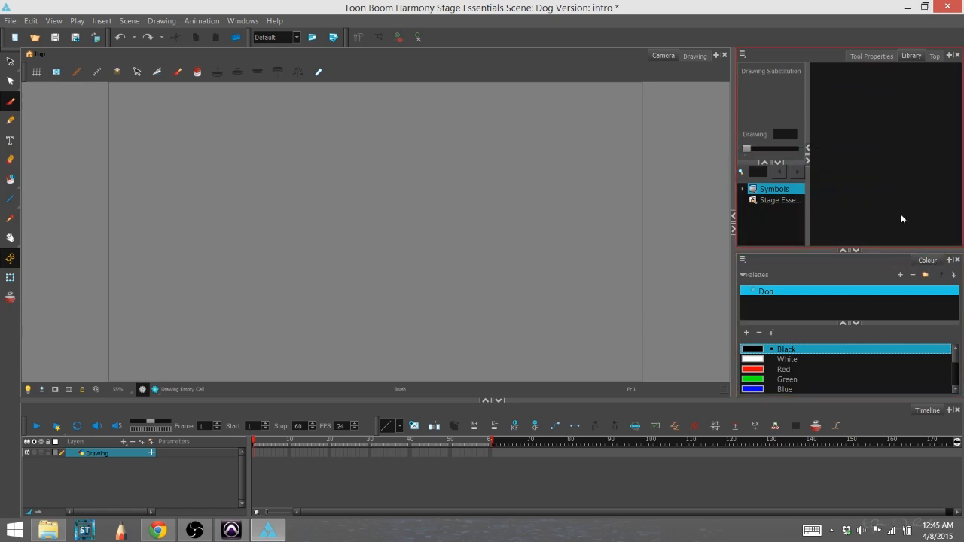
{"action": "mouse_move", "coordinate": [908, 175]}
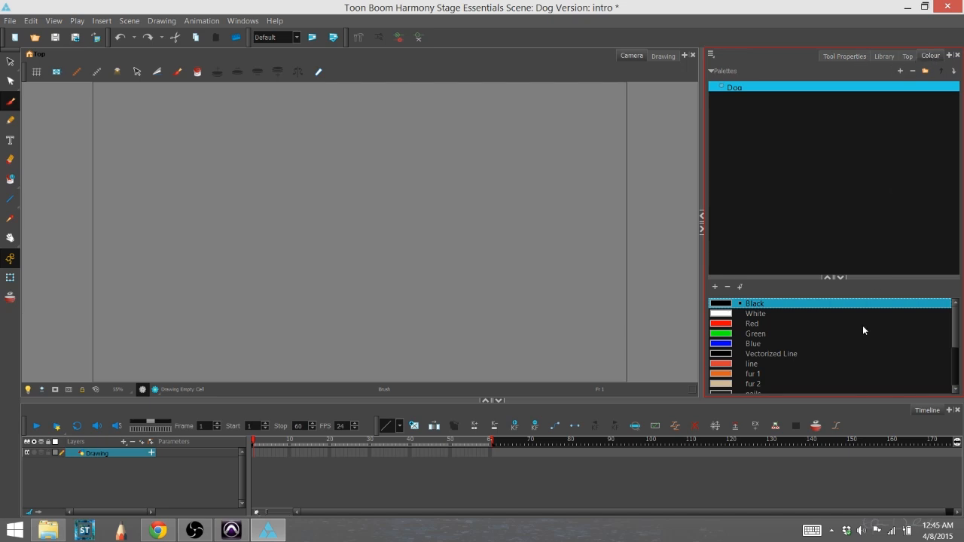
{"action": "mouse_move", "coordinate": [836, 388]}
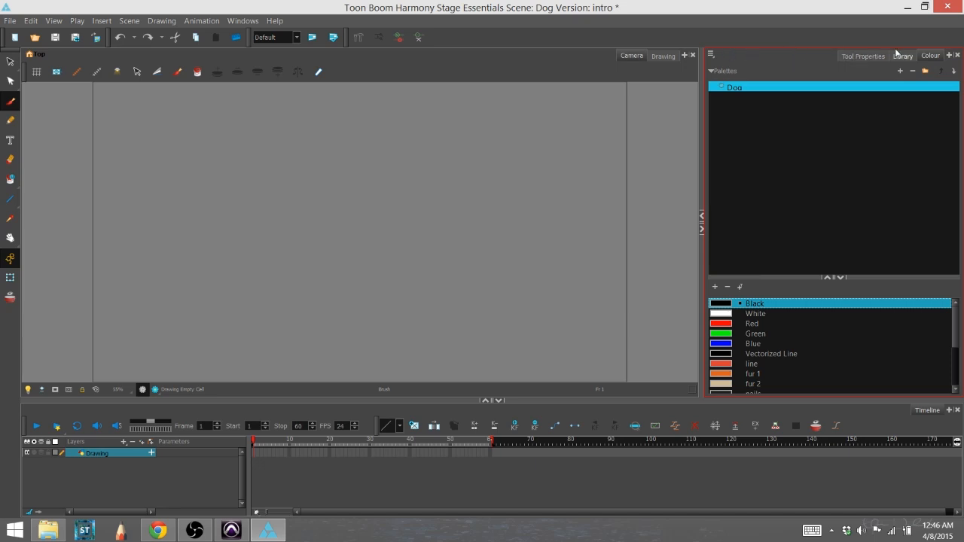
Step: Dock Tool Properties as its own panel below the Library, with Colour grouped behind it
{"action": "left_click", "coordinate": [863, 56]}
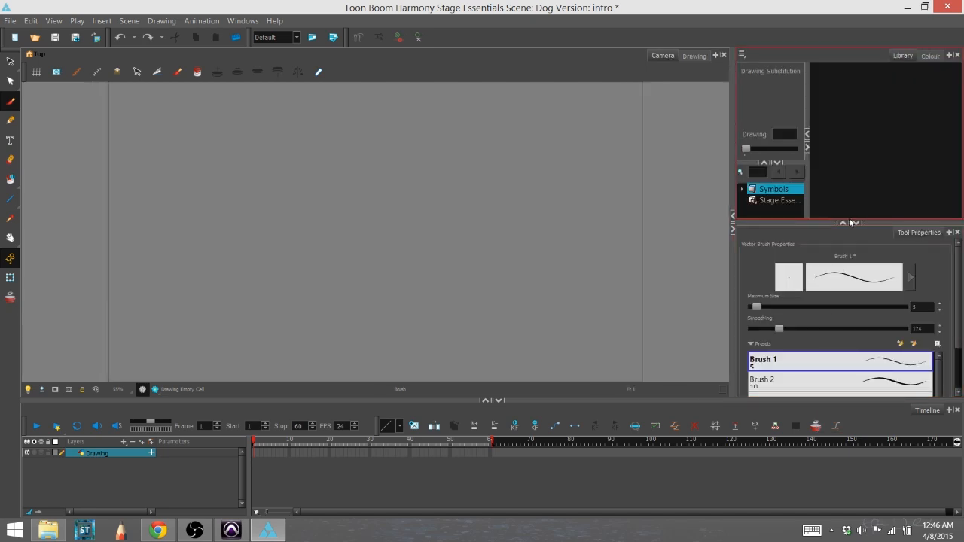
{"action": "mouse_move", "coordinate": [818, 296]}
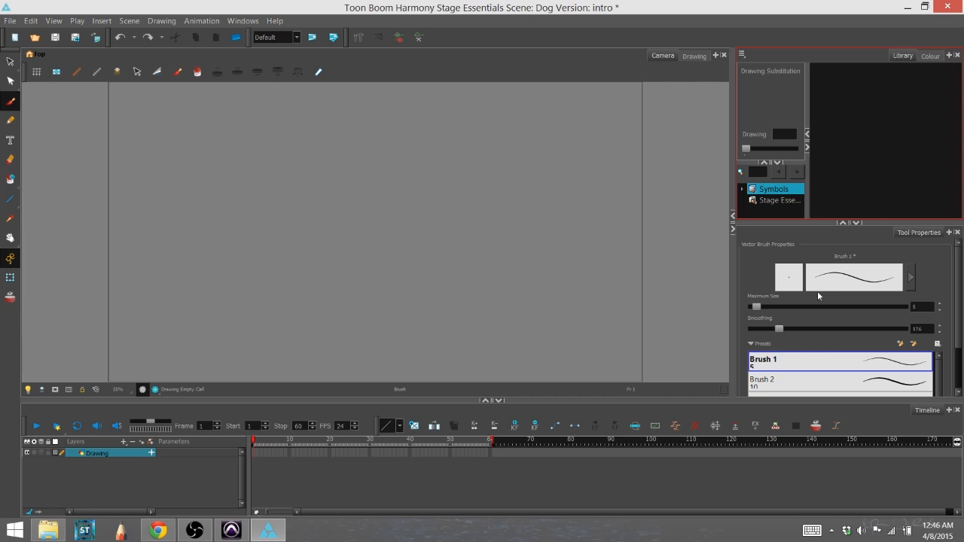
{"action": "mouse_move", "coordinate": [803, 395]}
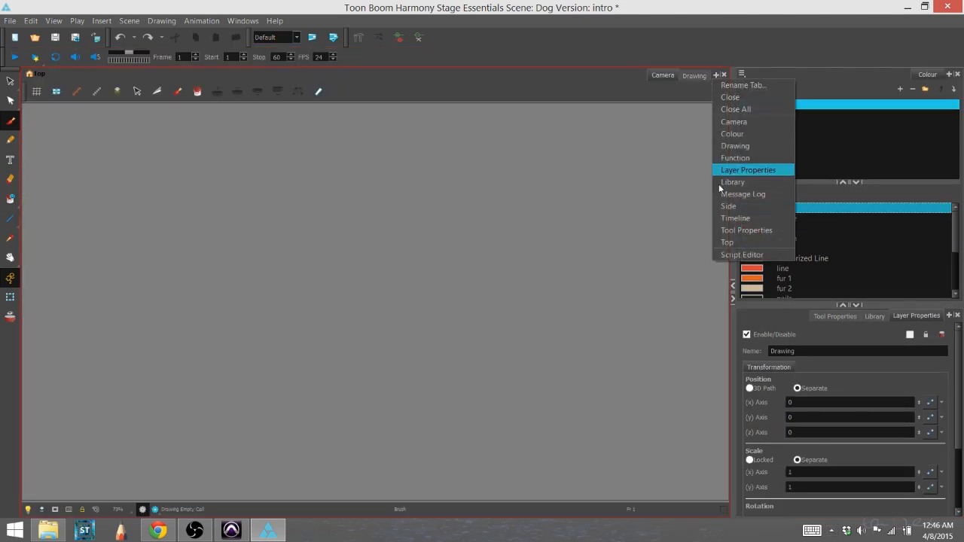
Step: Add Layer Properties beside Tool Properties and Library, and dock the Timeline under the Drawing view
{"action": "left_click", "coordinate": [735, 218]}
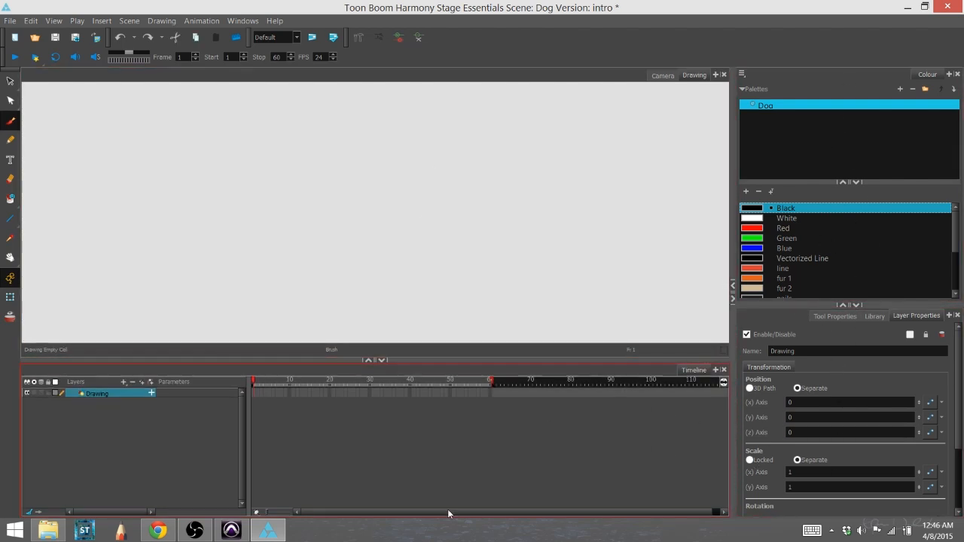
{"action": "mouse_move", "coordinate": [206, 260]}
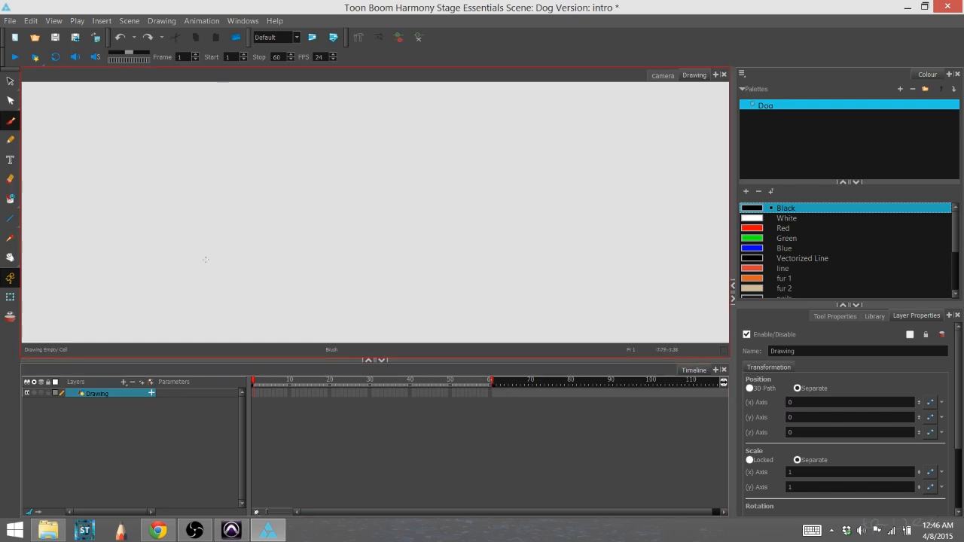